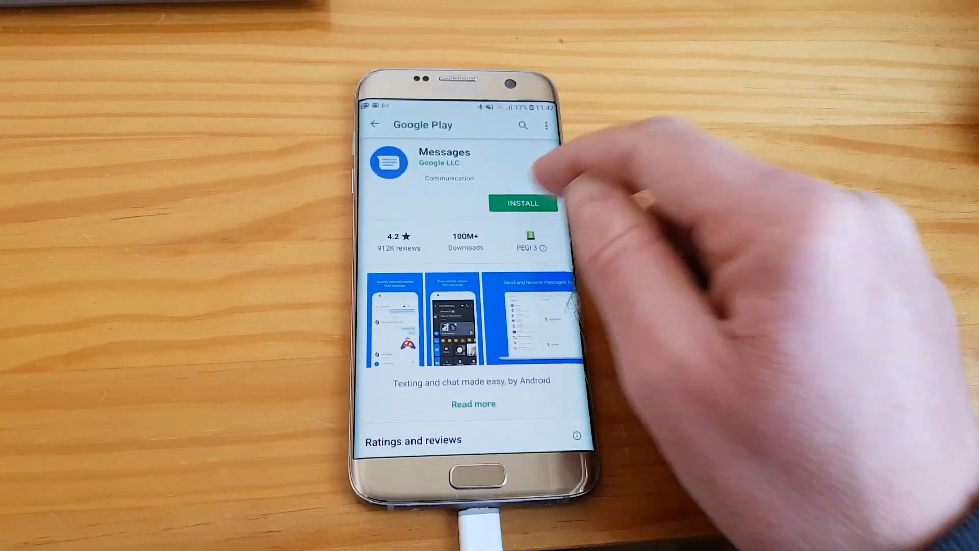
Install the Messages app by Google LLC from its Play Store listing.
click(523, 202)
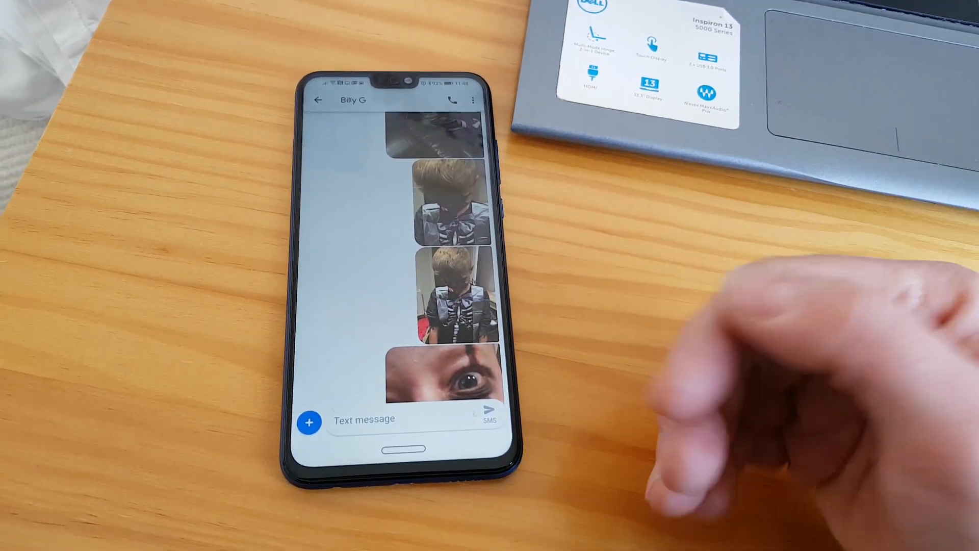
Go back from the photo conversation to the list of all message threads.
click(474, 100)
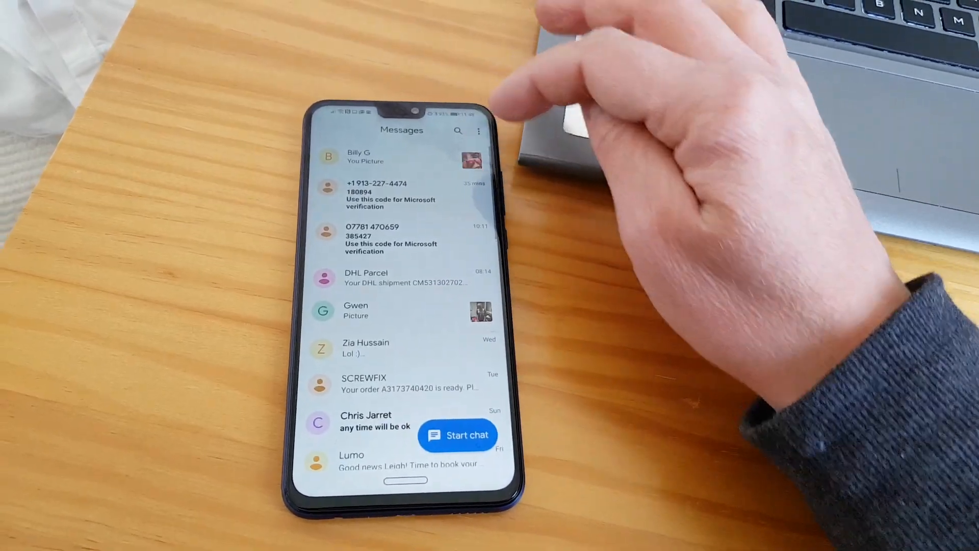
Reach the Settings screen from the inbox's three-dot menu.
click(479, 131)
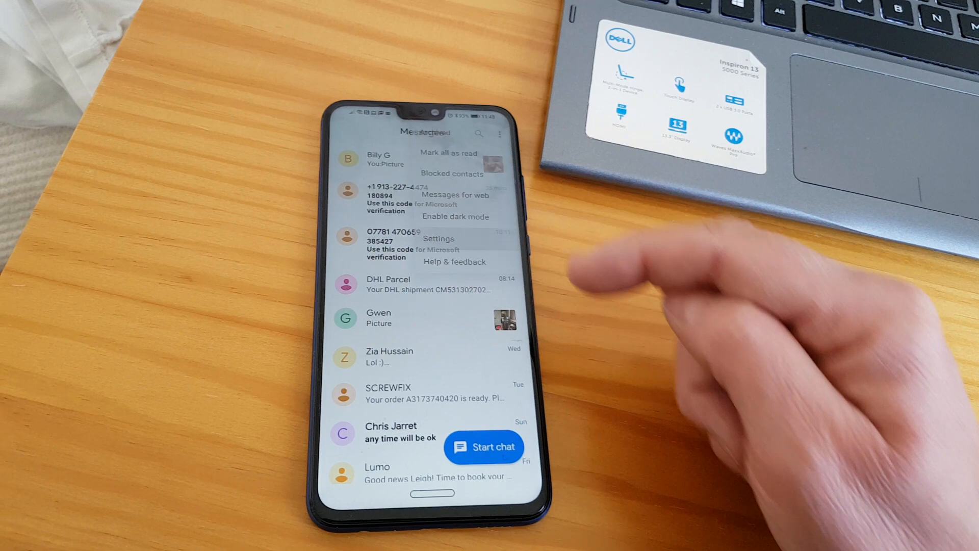
click(438, 239)
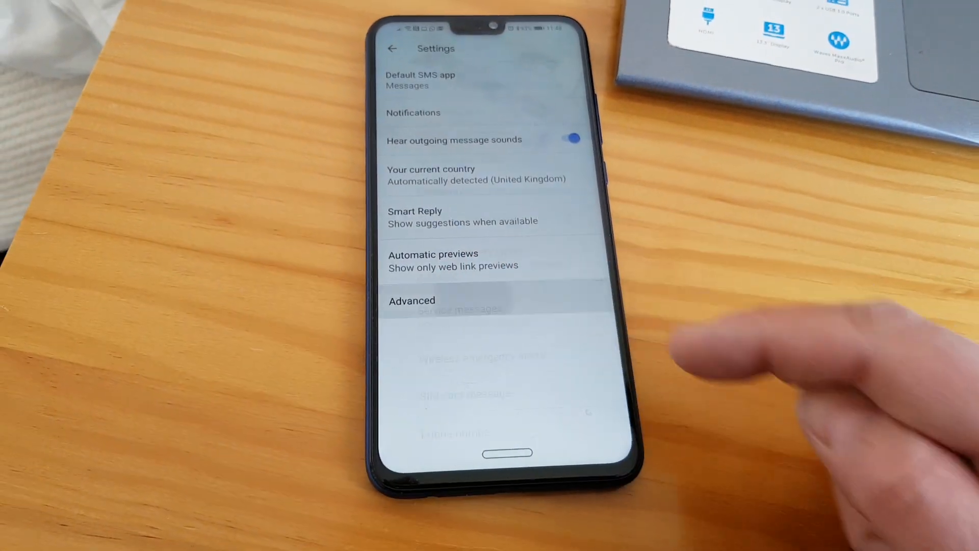
click(411, 300)
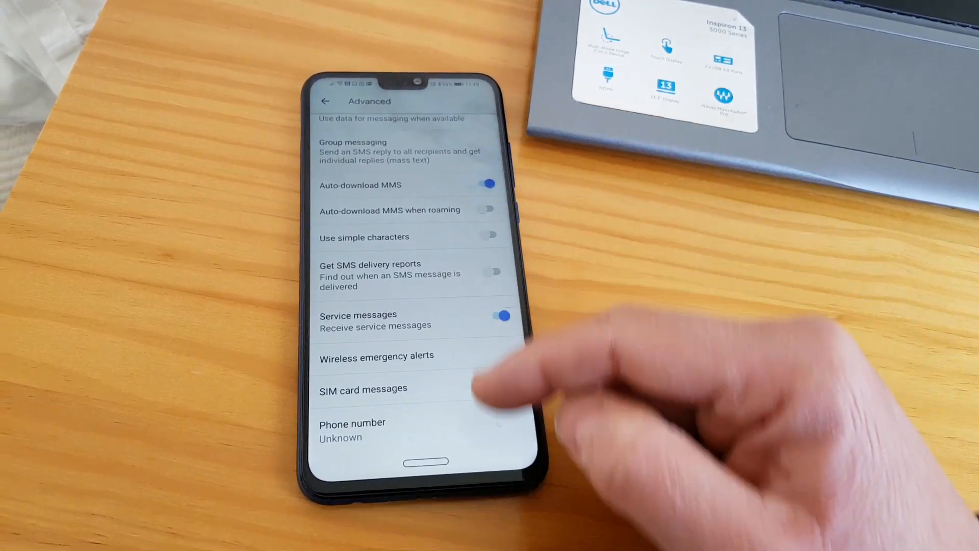
click(324, 101)
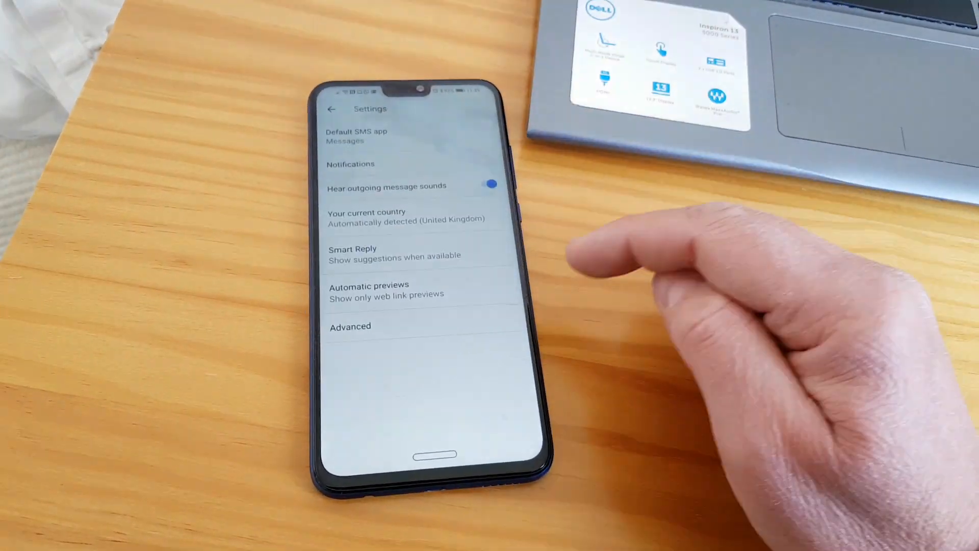